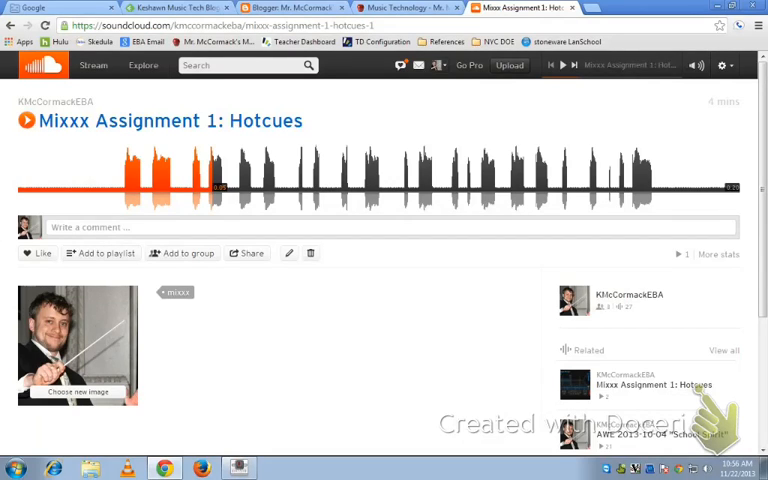
Copy the embed code for 'Mixxx Assignment 1: Hotcues' via Share and return to the Blogger draft
left_click(246, 252)
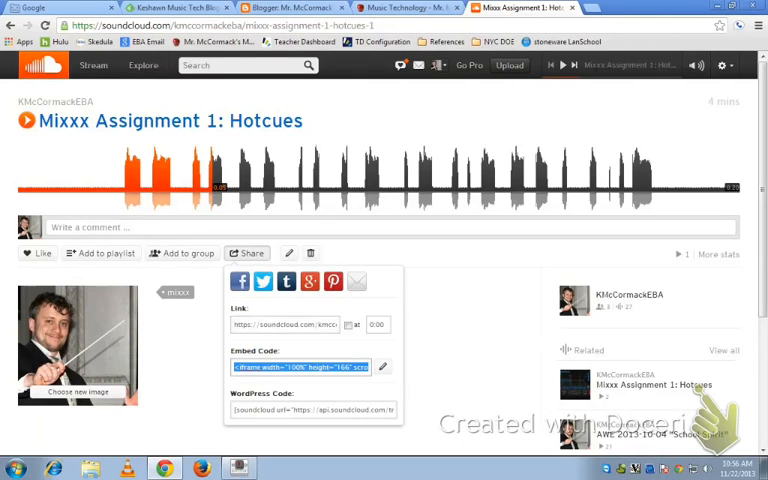
right_click(300, 366)
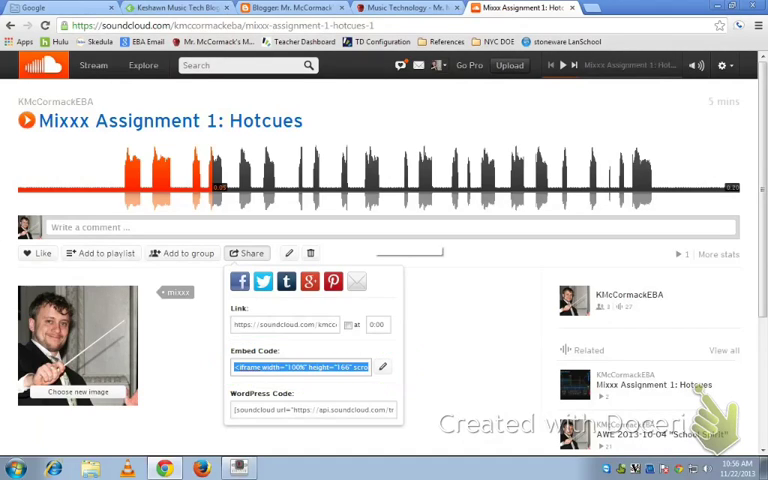
left_click(290, 8)
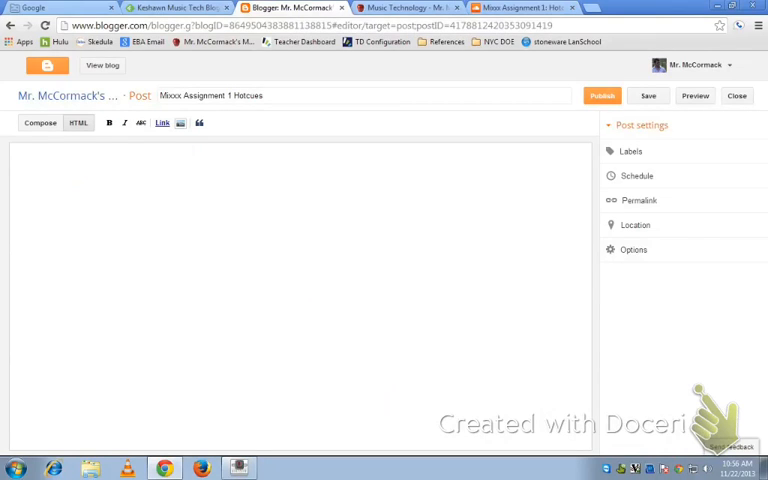
Paste the SoundCloud iframe embed code into the post's HTML view
left_click(40, 122)
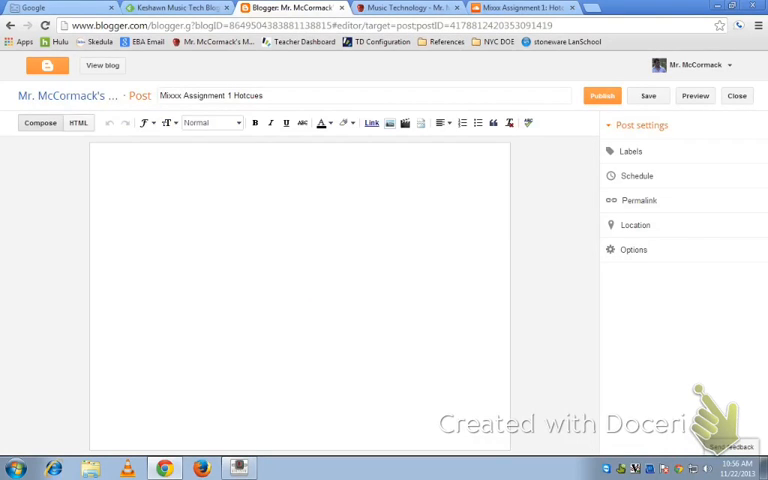
left_click(78, 122)
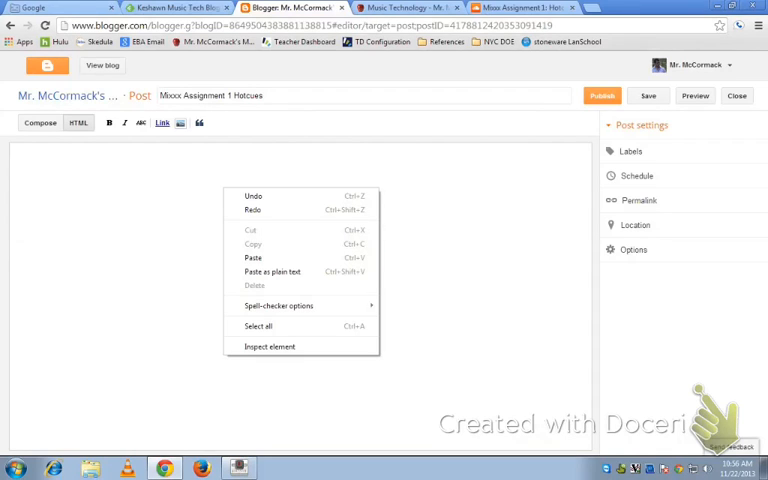
left_click(252, 256)
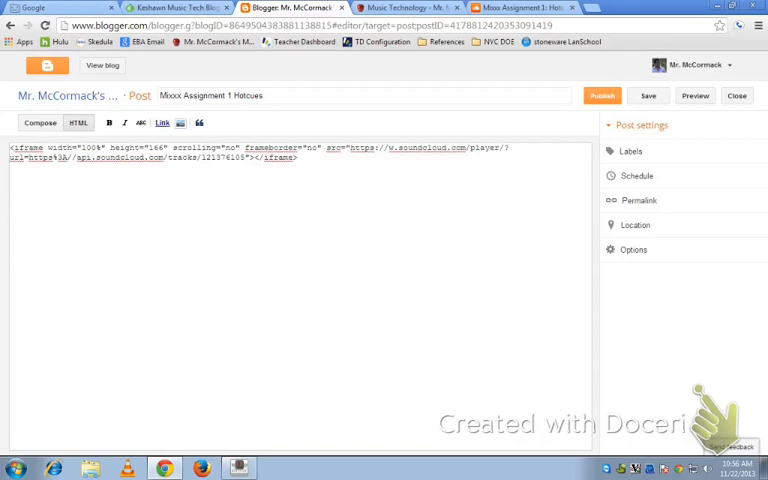
Render the embedded Hotcues player in Compose view and add 'MY BLOG' beneath it
left_click(40, 122)
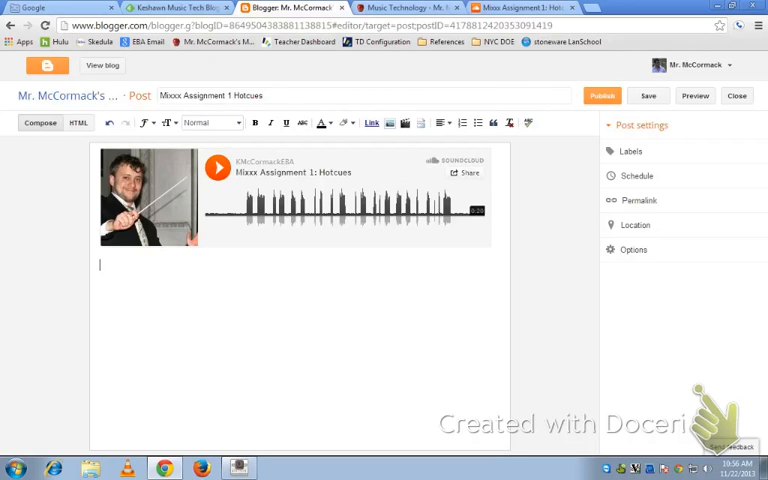
type("MY")
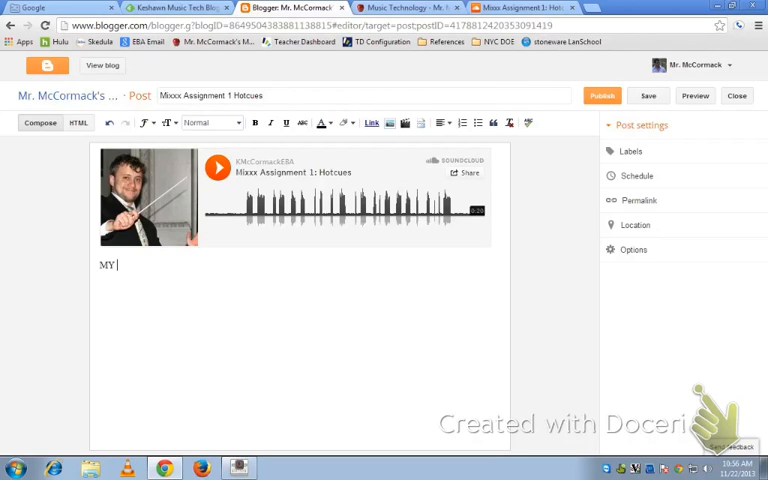
type("BLOG")
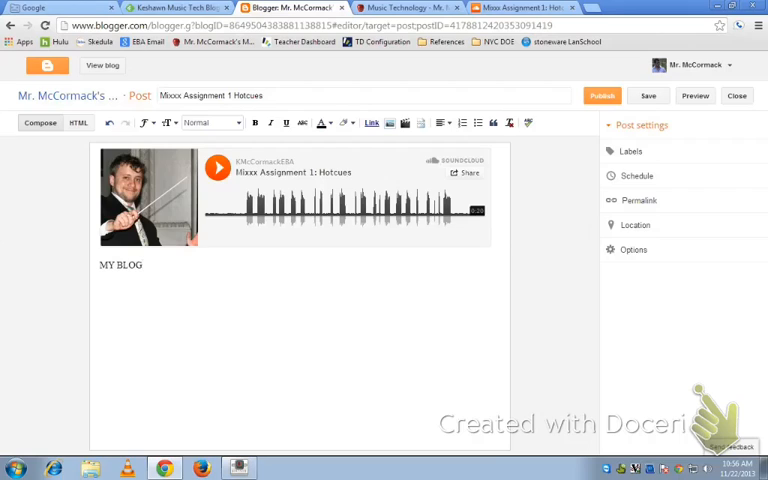